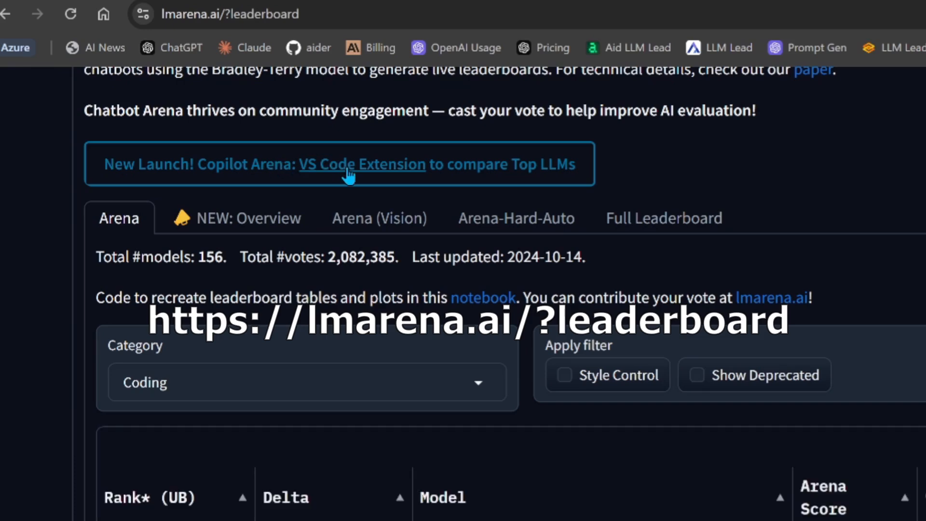
- Follow the 'VS Code Extension' link in the New Launch banner to the Copilot Arena marketplace page
{"action": "left_click", "coordinate": [362, 164]}
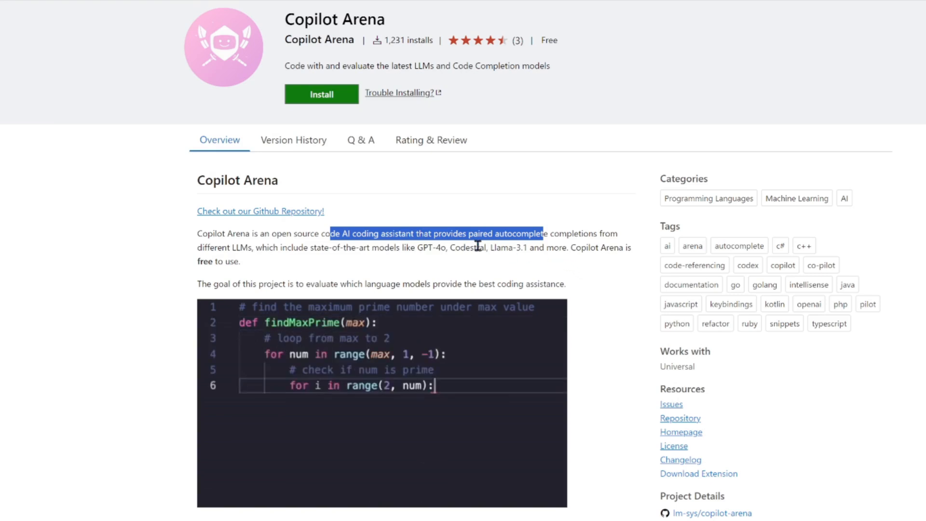
- Scroll through Copilot Arena's marketplace usage and settings docs and its GitHub README
{"action": "scroll", "scroll_direction": "down", "scroll_amount": 3}
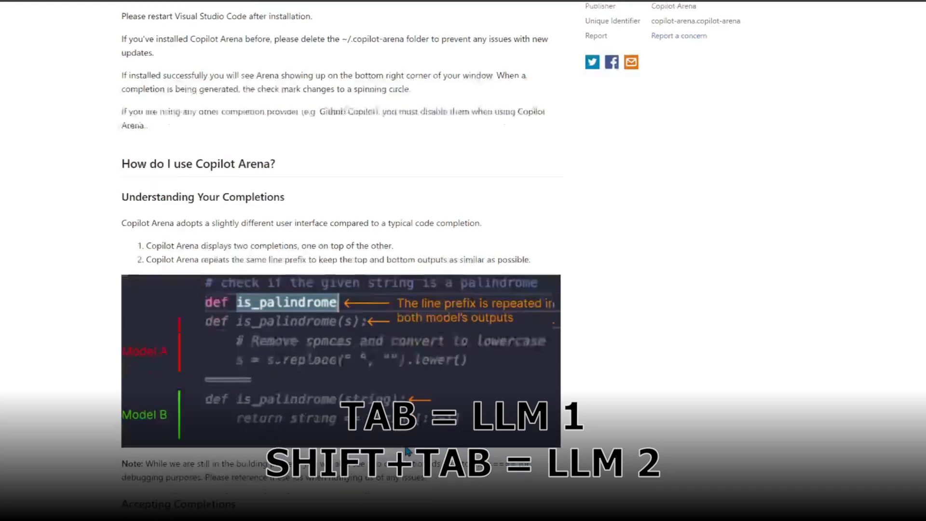
{"action": "scroll", "scroll_direction": "down", "scroll_amount": 3}
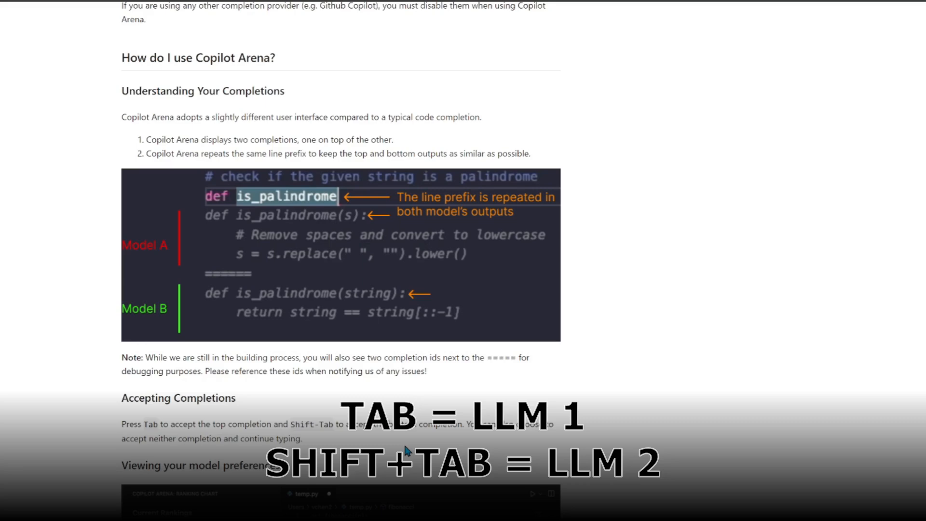
{"action": "scroll", "scroll_direction": "down", "scroll_amount": 3}
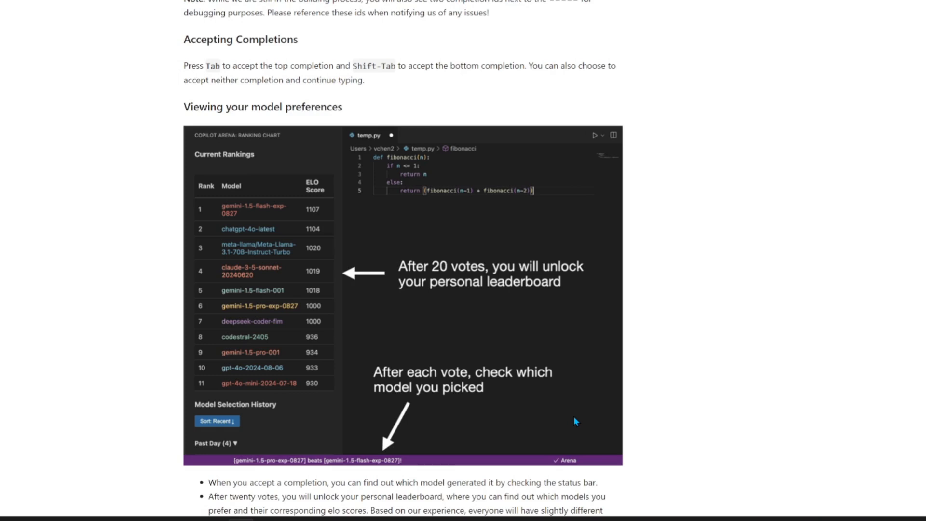
{"action": "scroll", "scroll_direction": "down", "scroll_amount": 3}
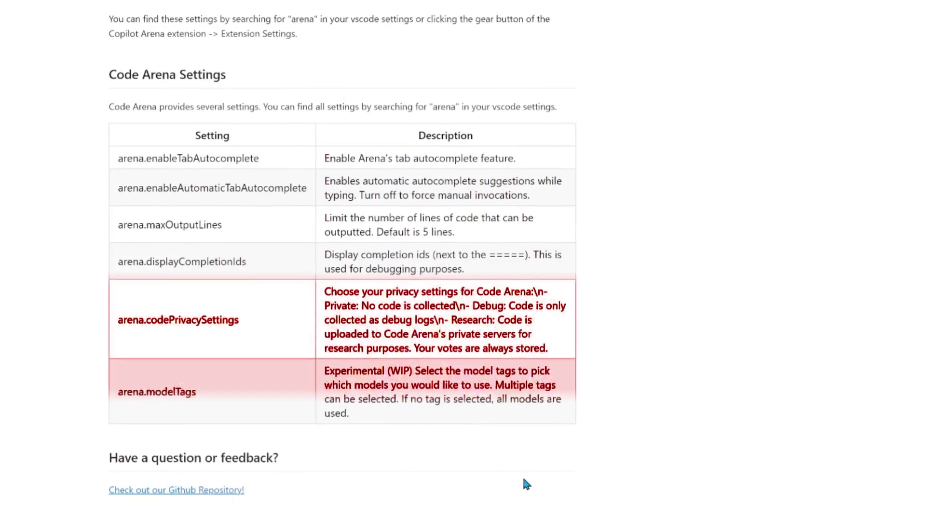
{"action": "scroll", "scroll_direction": "down", "scroll_amount": 3}
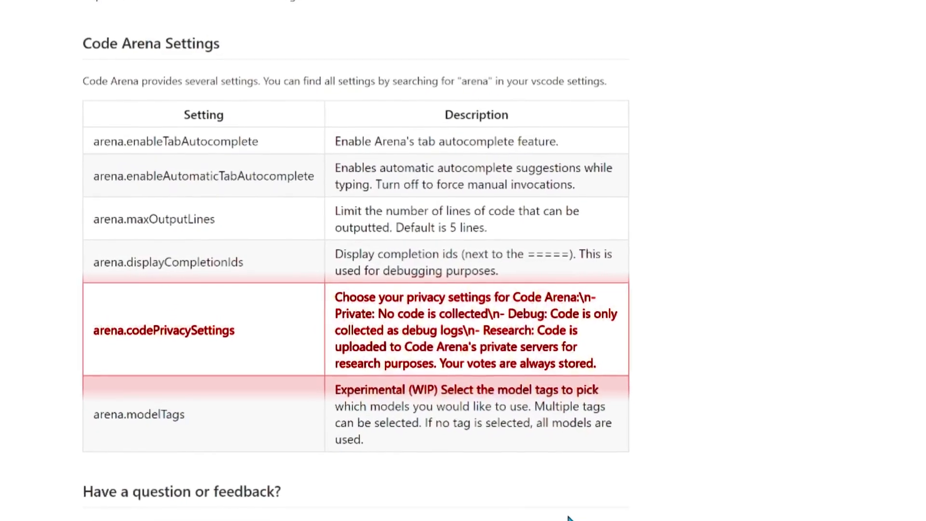
{"action": "scroll", "scroll_direction": "up", "scroll_amount": 3}
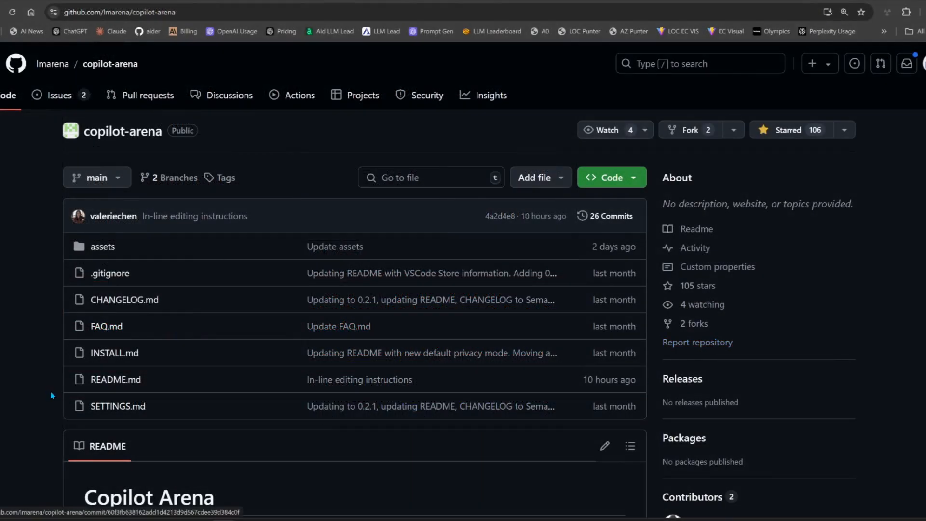
{"action": "scroll", "scroll_direction": "down", "scroll_amount": 3}
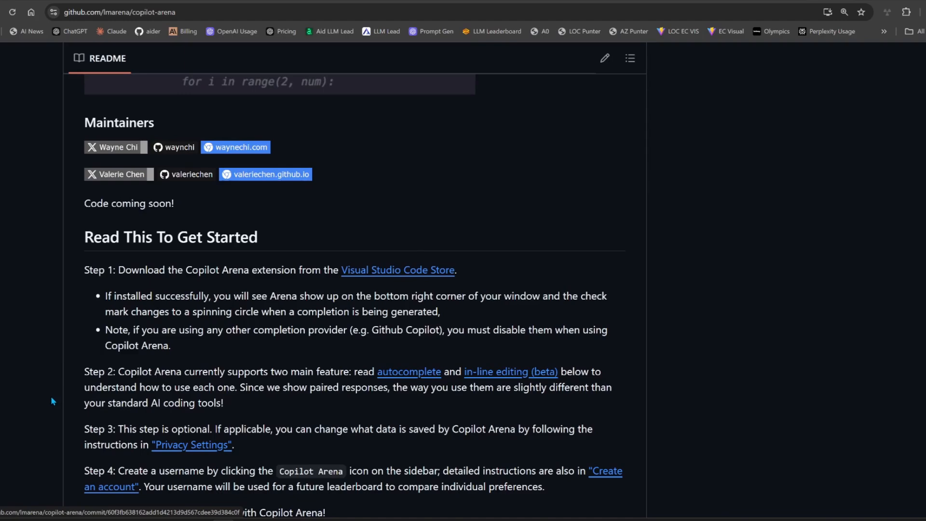
{"action": "scroll", "scroll_direction": "down", "scroll_amount": 3}
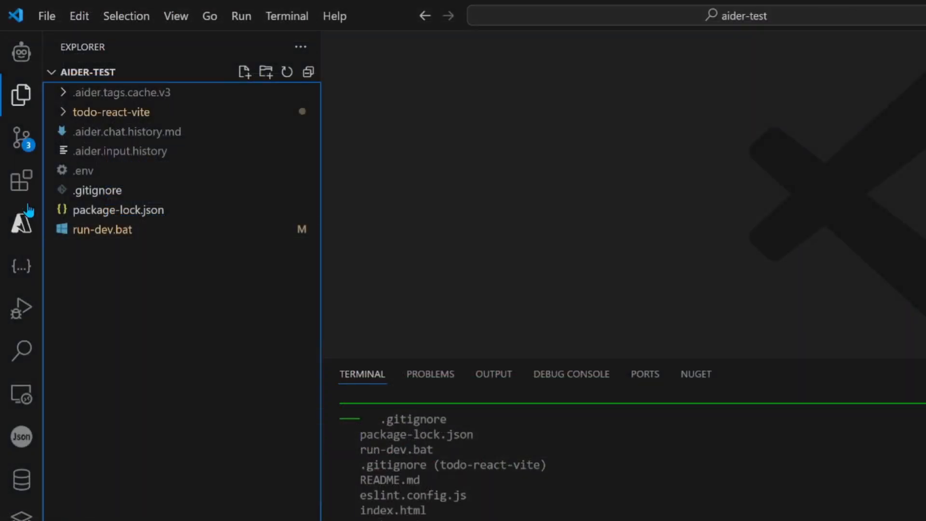
- Find 'copilot arena' in the Extensions view, install it and agree to the research-preview terms
{"action": "left_click", "coordinate": [21, 180]}
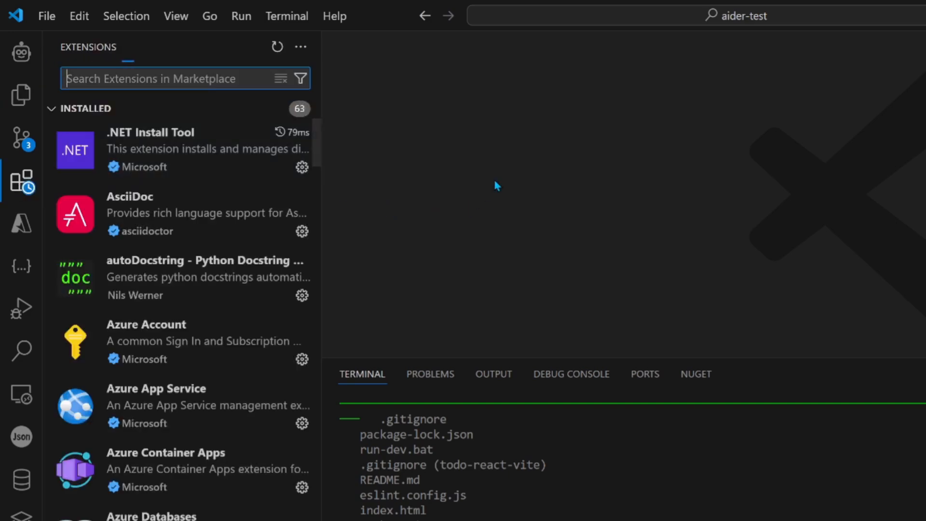
{"action": "type", "text": "copilot"}
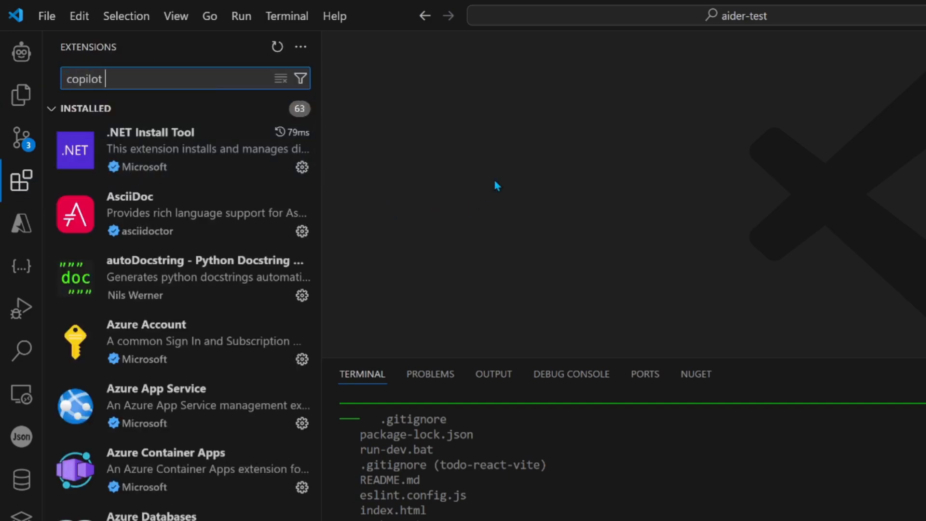
{"action": "type", "text": "arena"}
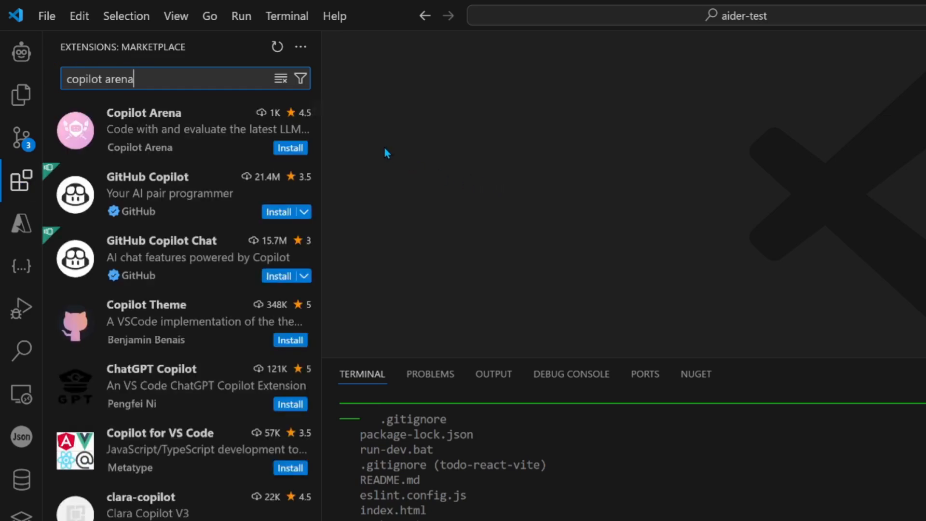
{"action": "left_click", "coordinate": [290, 148]}
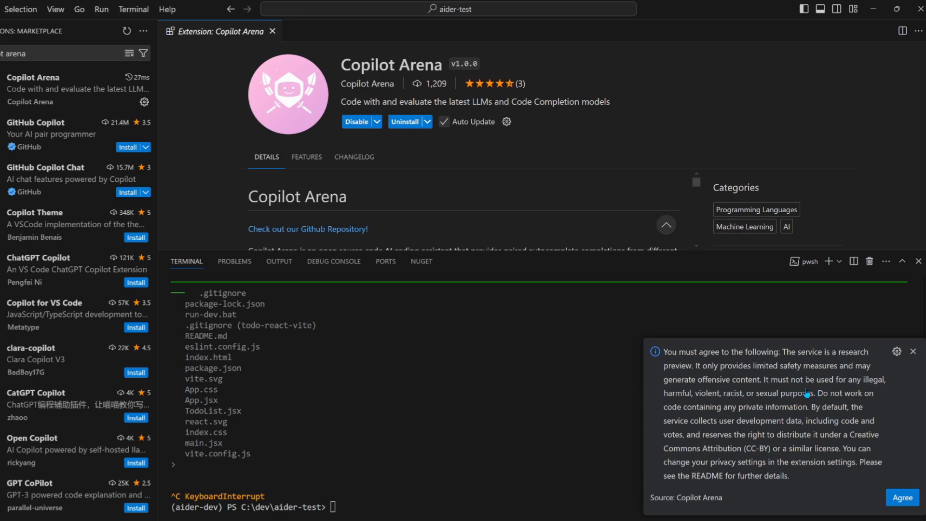
{"action": "mouse_move", "coordinate": [858, 463]}
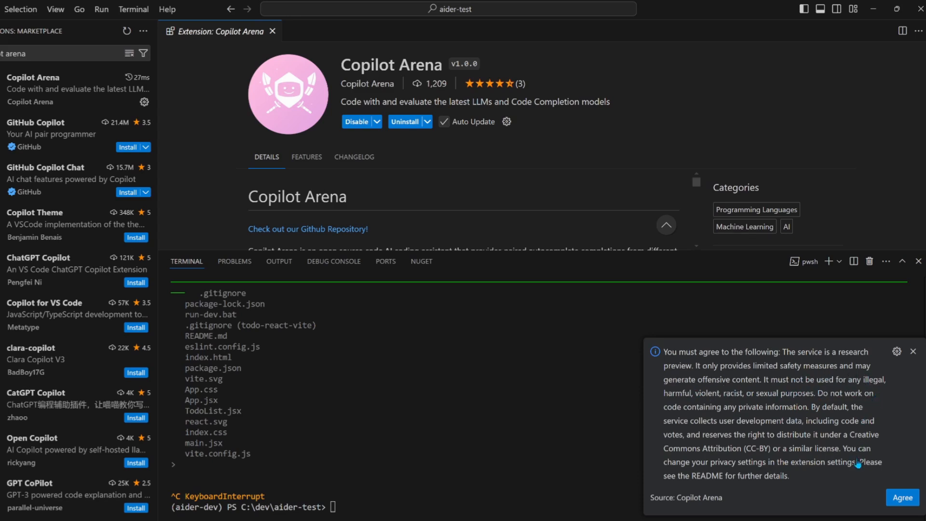
{"action": "left_click", "coordinate": [901, 497]}
{"action": "type", "text": "\"arena.\""}
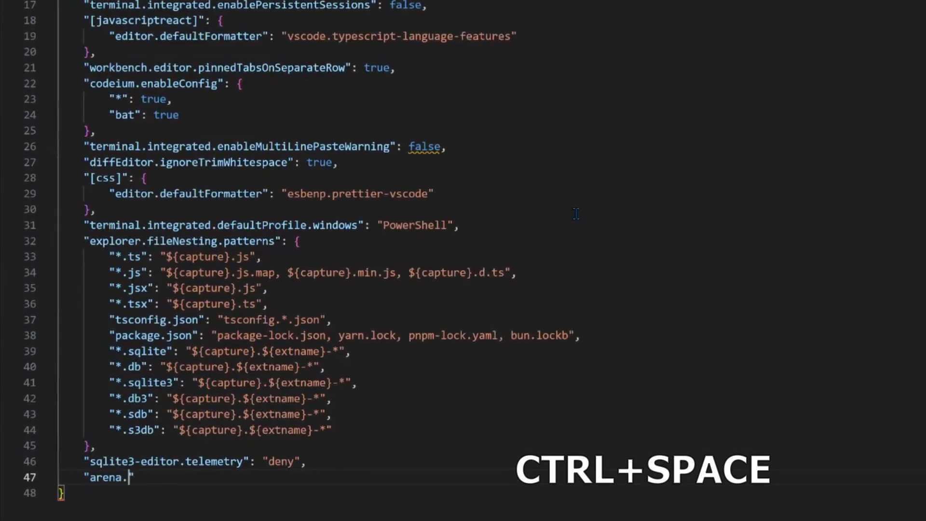
- Complete the 'arena.' entry in settings.json with the arena.codePrivacySettings suggestion
{"action": "key", "text": "ctrl+space"}
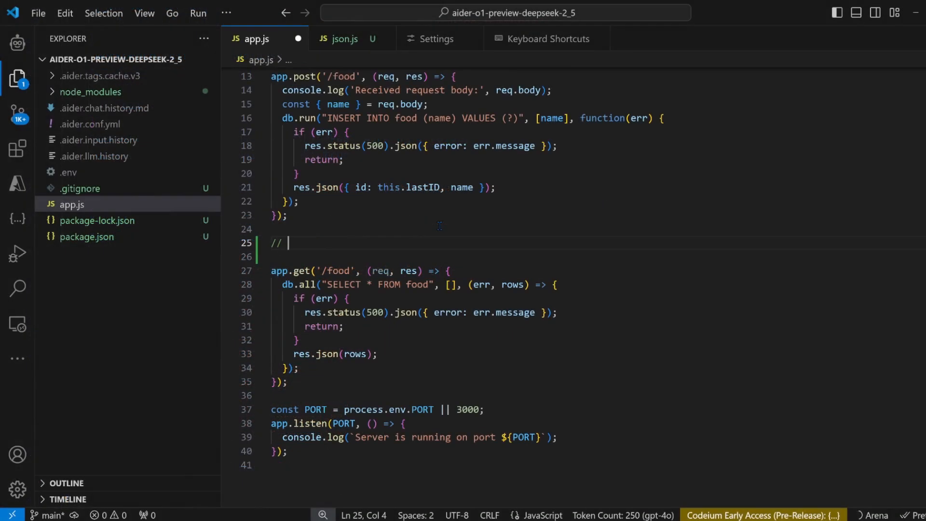
- Write the '// delete food' comment in app.js and accept LLM 1's paired completion with Tab
{"action": "type", "text": "delete food"}
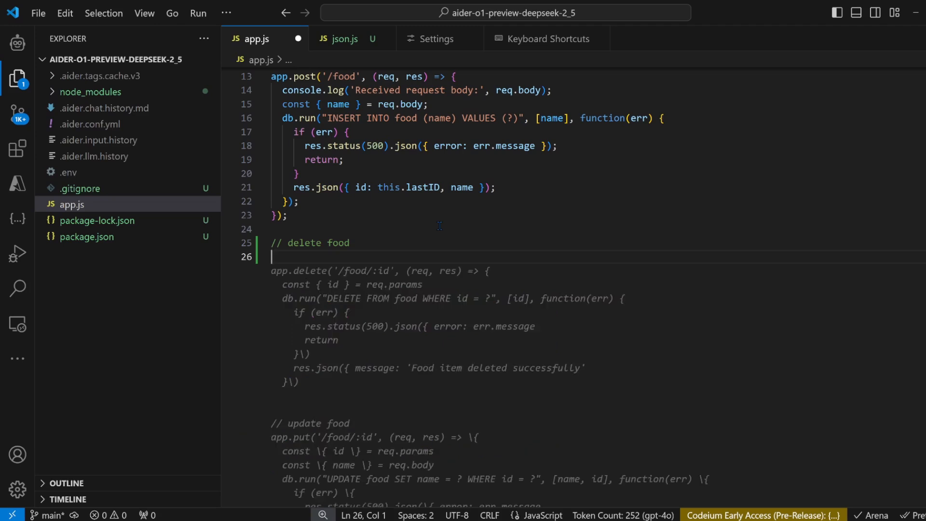
{"action": "scroll", "scroll_direction": "down", "scroll_amount": 3}
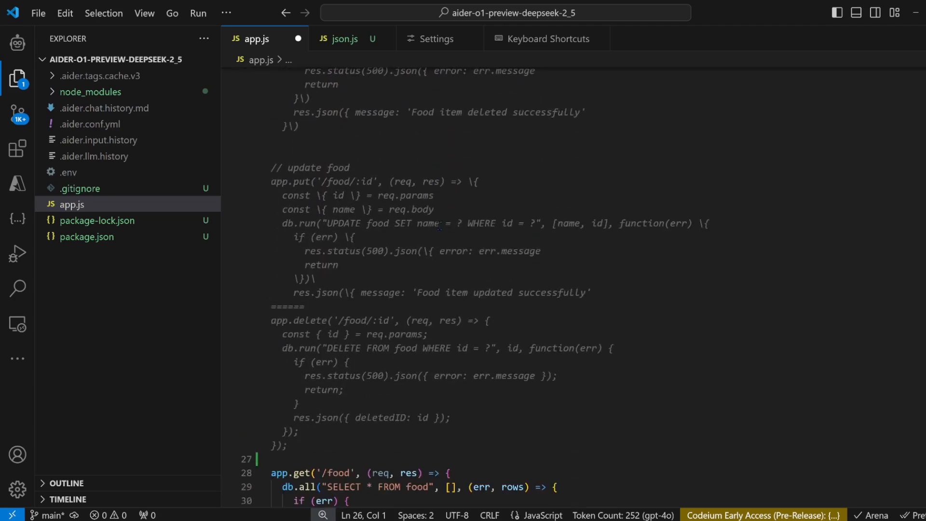
{"action": "scroll", "scroll_direction": "up", "scroll_amount": 3}
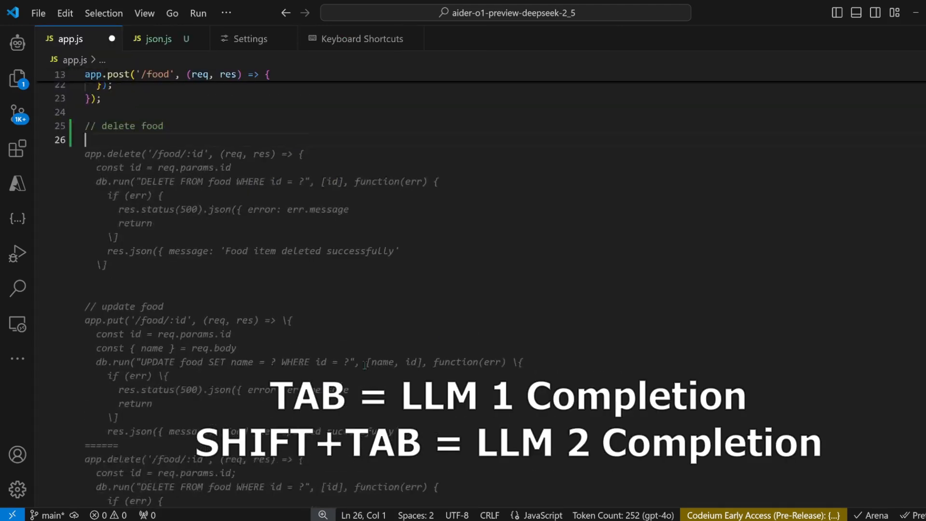
{"action": "key", "text": "Tab"}
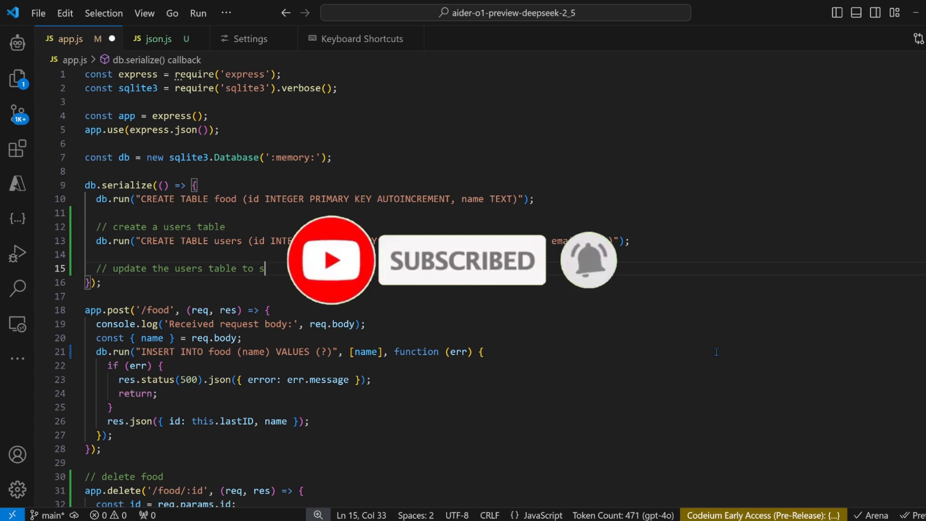
- Finish the users-table comment and accept the suggested ALTER TABLE password-column completion
{"action": "type", "text": "tore"}
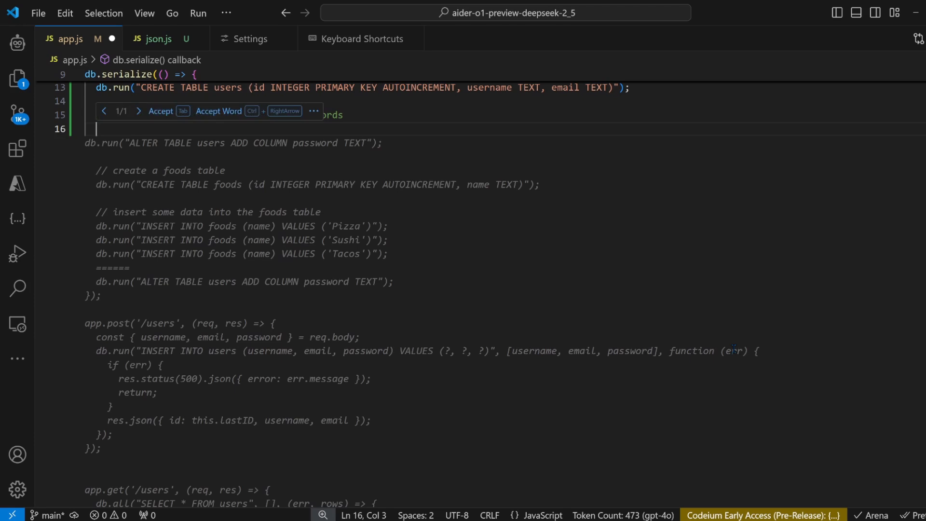
{"action": "key", "text": "Tab"}
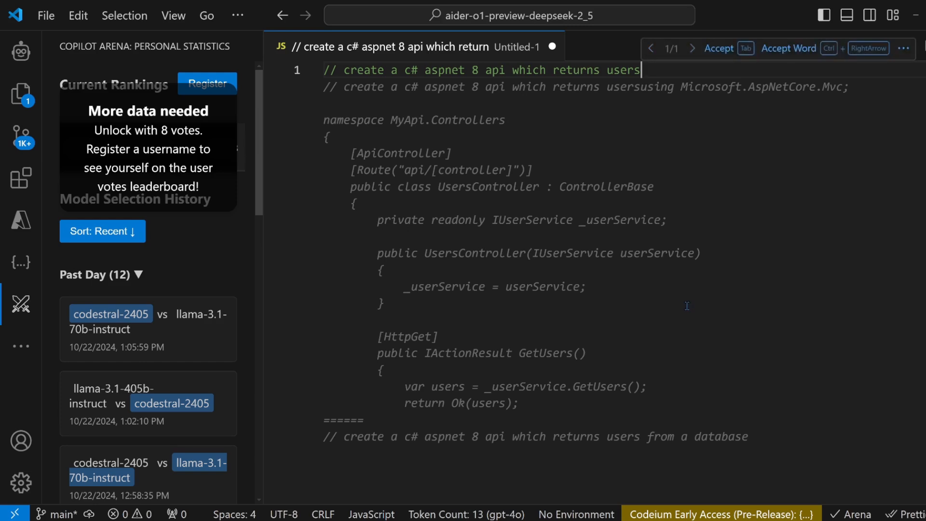
{"action": "mouse_move", "coordinate": [776, 316]}
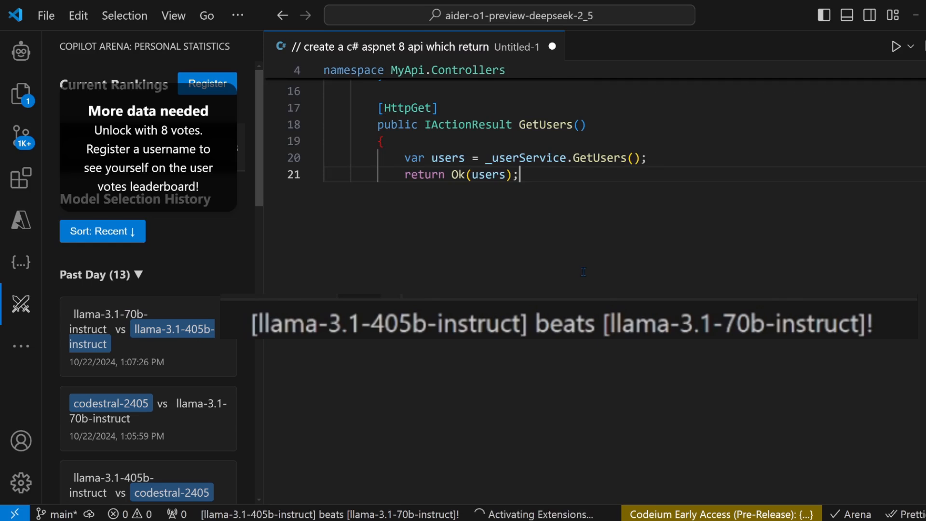
- Review the paired C# UsersController completions before voting for llama-3.1-405b-instruct over llama-3.1-70b-instruct
{"action": "scroll", "scroll_direction": "up", "scroll_amount": 3}
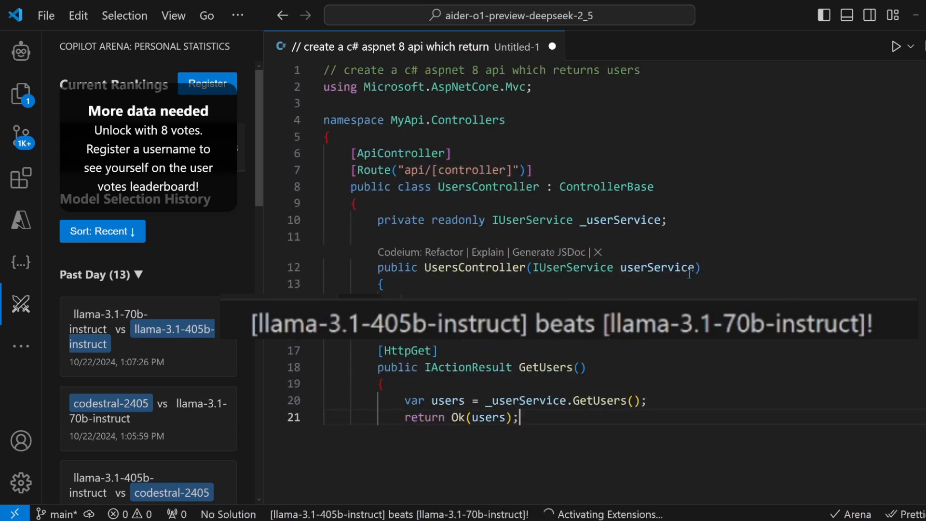
{"action": "scroll", "scroll_direction": "up", "scroll_amount": 3}
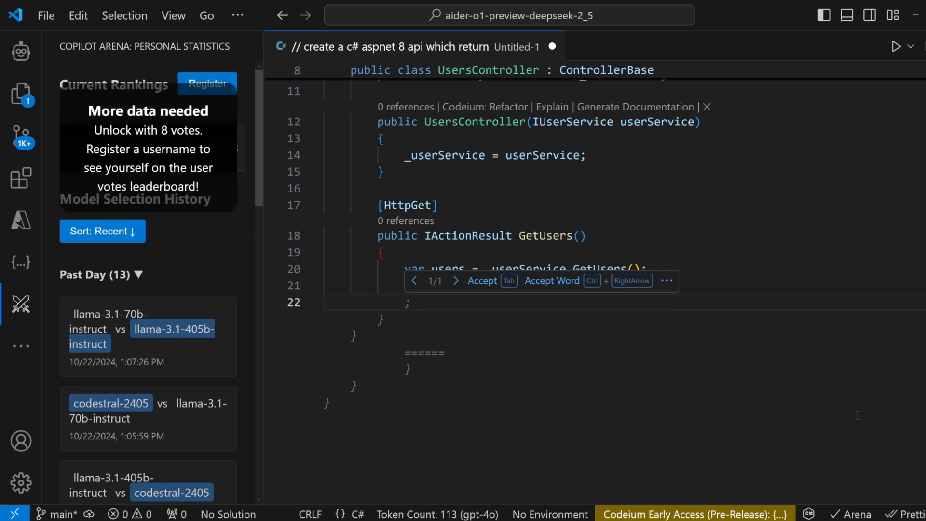
{"action": "mouse_move", "coordinate": [755, 381]}
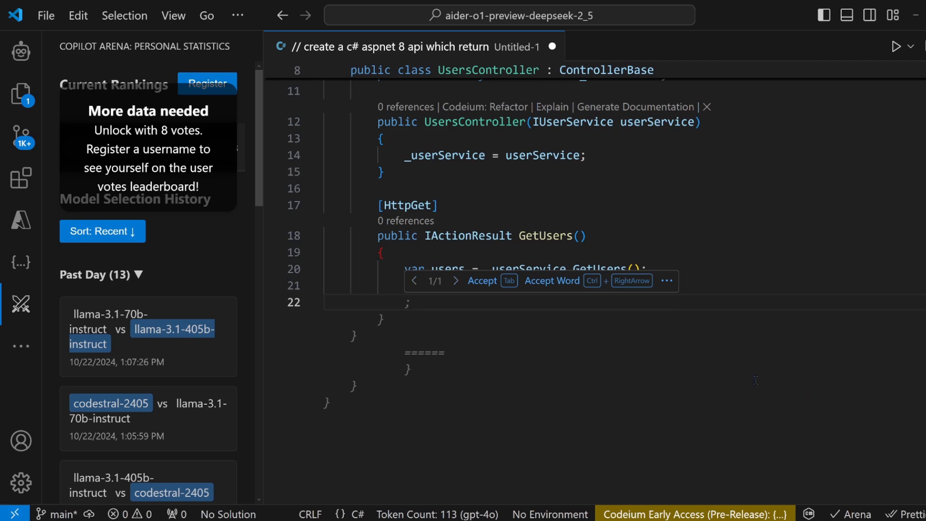
{"action": "mouse_move", "coordinate": [744, 377]}
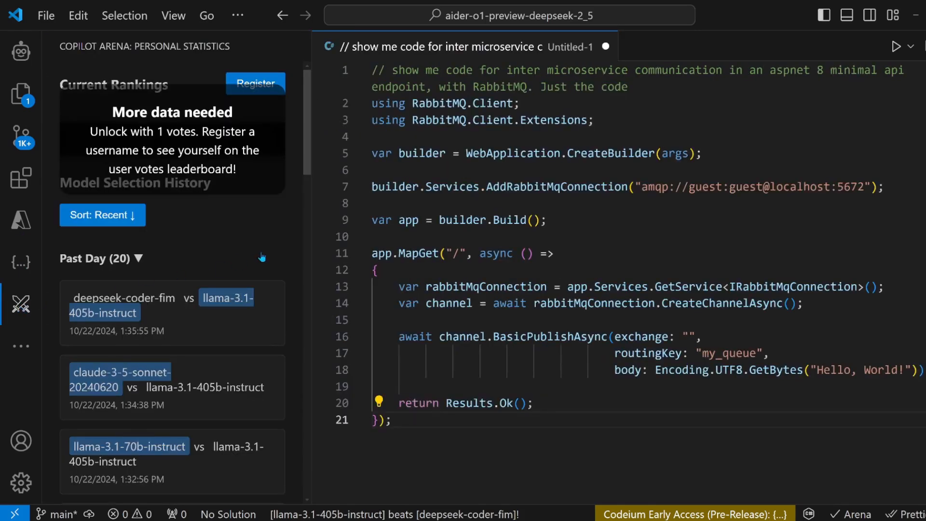
- Widen the Copilot Arena Personal Statistics sidebar to reveal the Current Rankings table with ELO scores and votes
{"action": "left_click", "coordinate": [255, 83]}
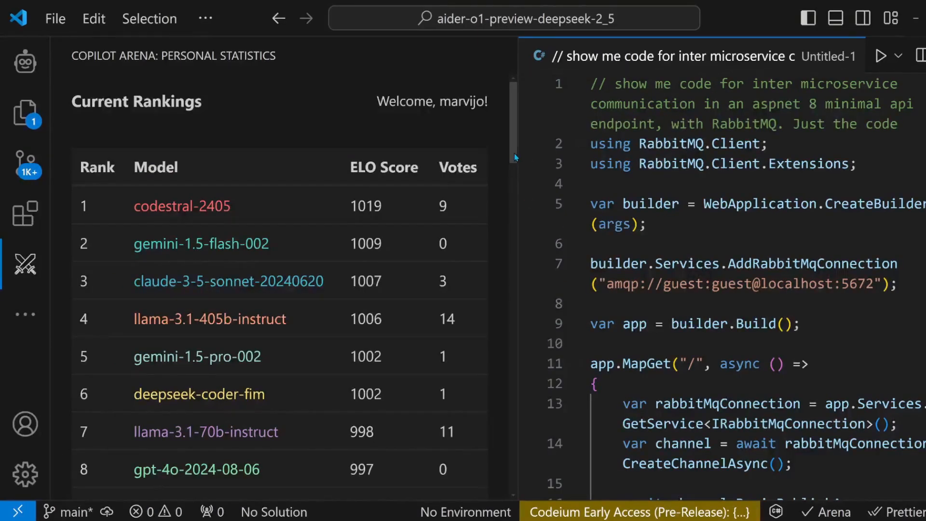
{"action": "scroll", "scroll_direction": "down", "scroll_amount": 3}
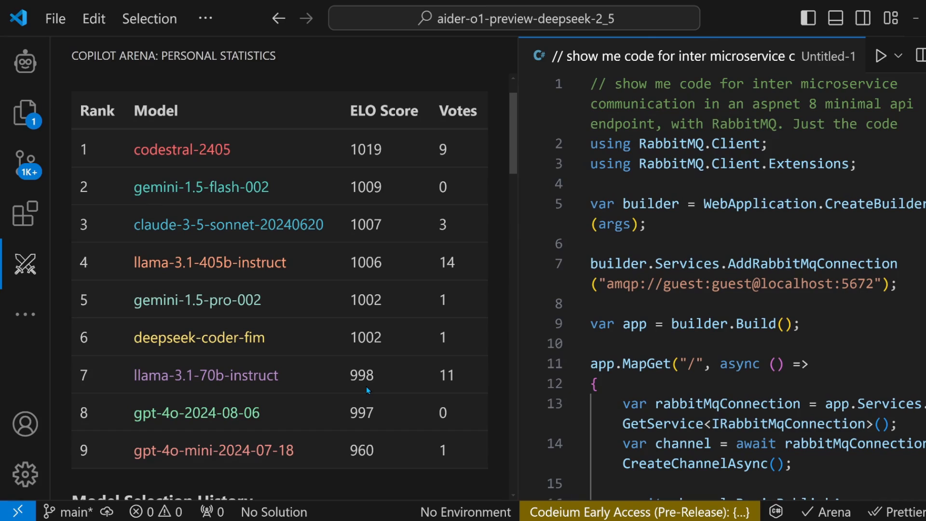
{"action": "mouse_move", "coordinate": [410, 370]}
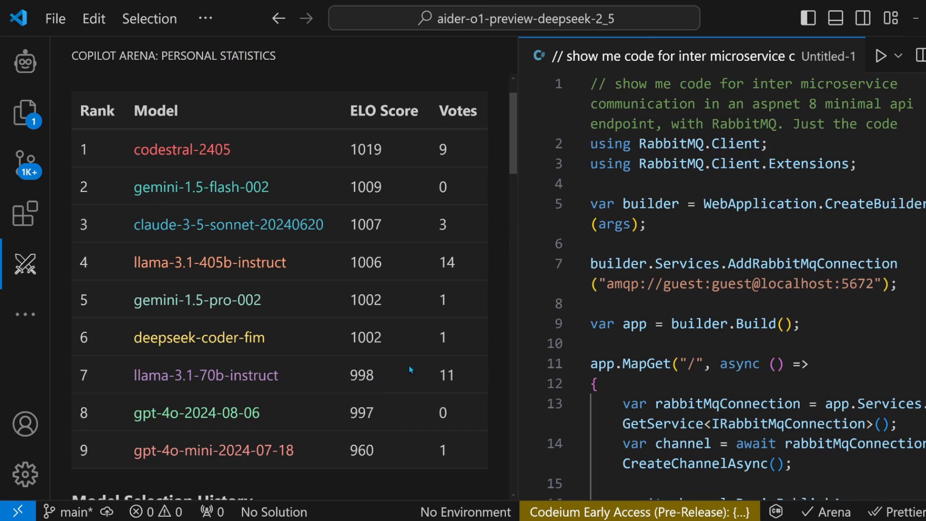
{"action": "mouse_move", "coordinate": [275, 435]}
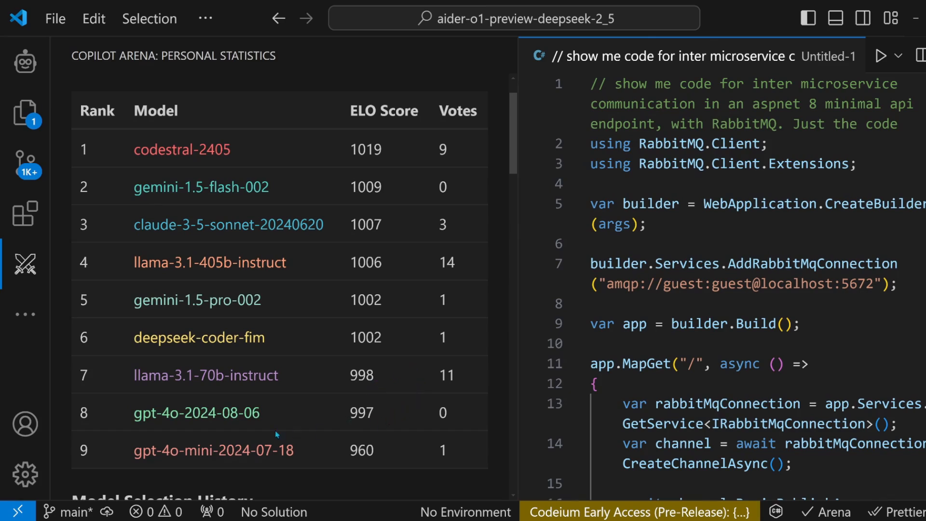
{"action": "double_click", "coordinate": [207, 413]}
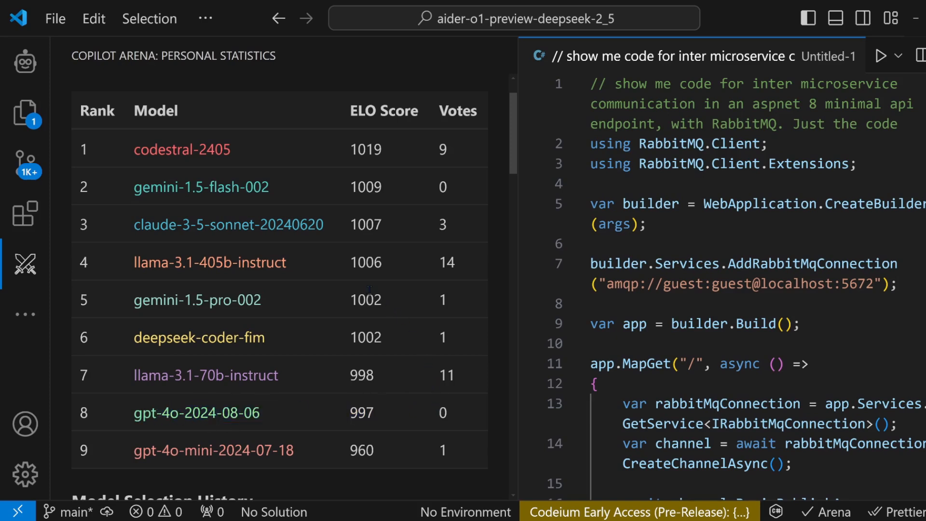
{"action": "mouse_move", "coordinate": [348, 227]}
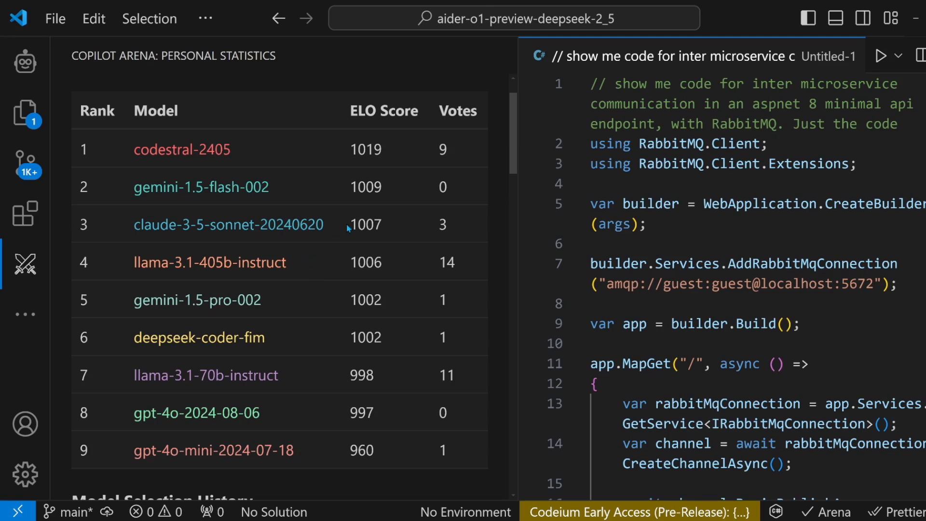
{"action": "double_click", "coordinate": [366, 149]}
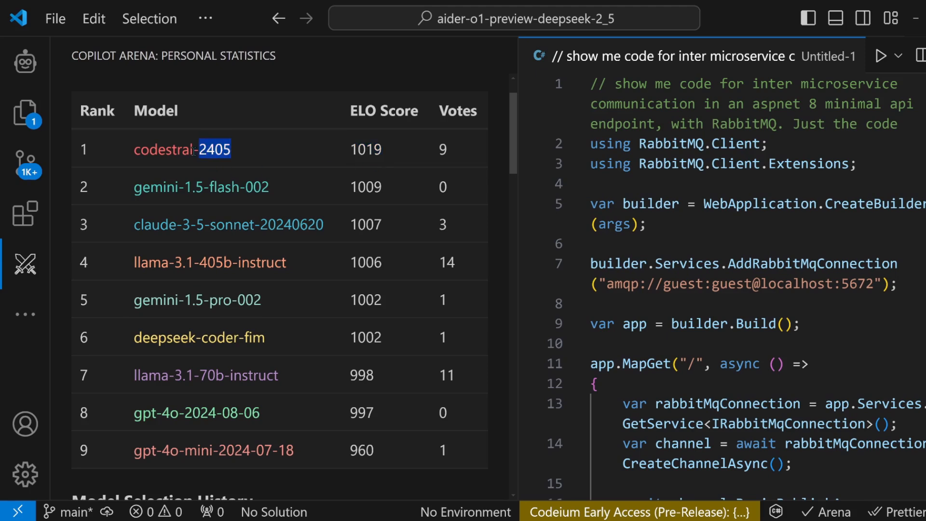
{"action": "double_click", "coordinate": [182, 149]}
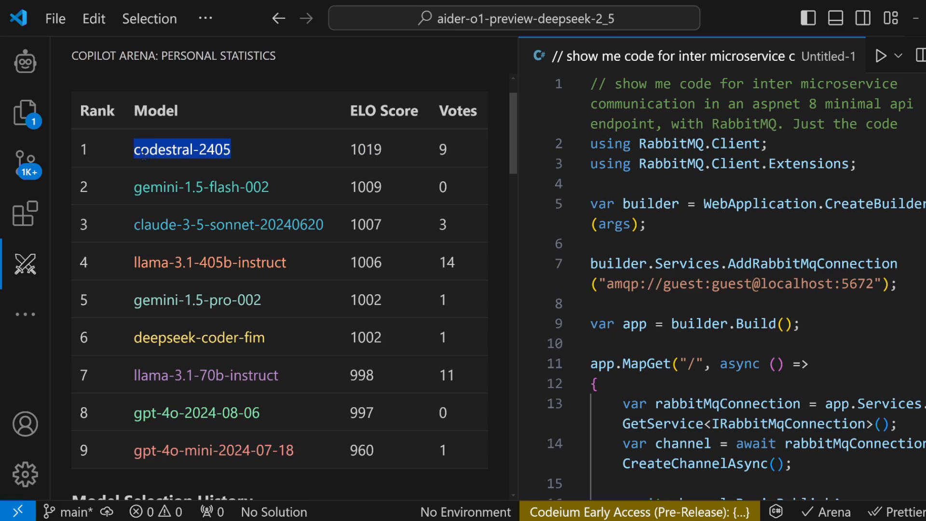